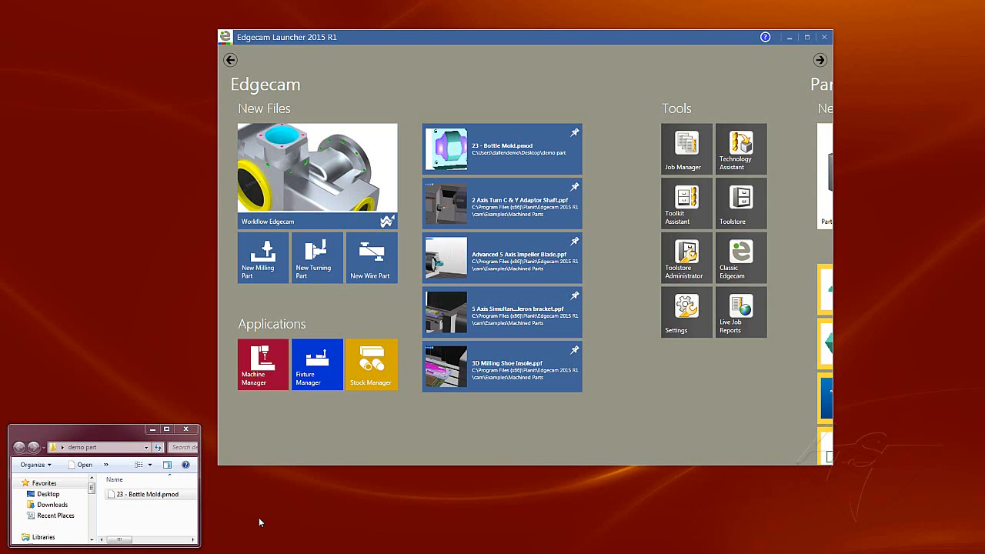
mouse_move(261, 258)
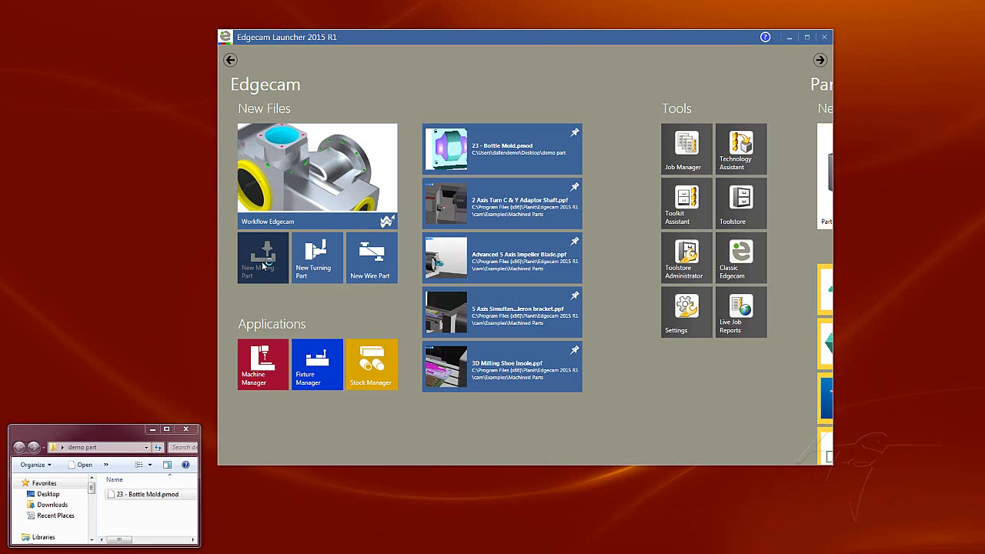
- Start a new milling part from the Edgecam Launcher
click(261, 259)
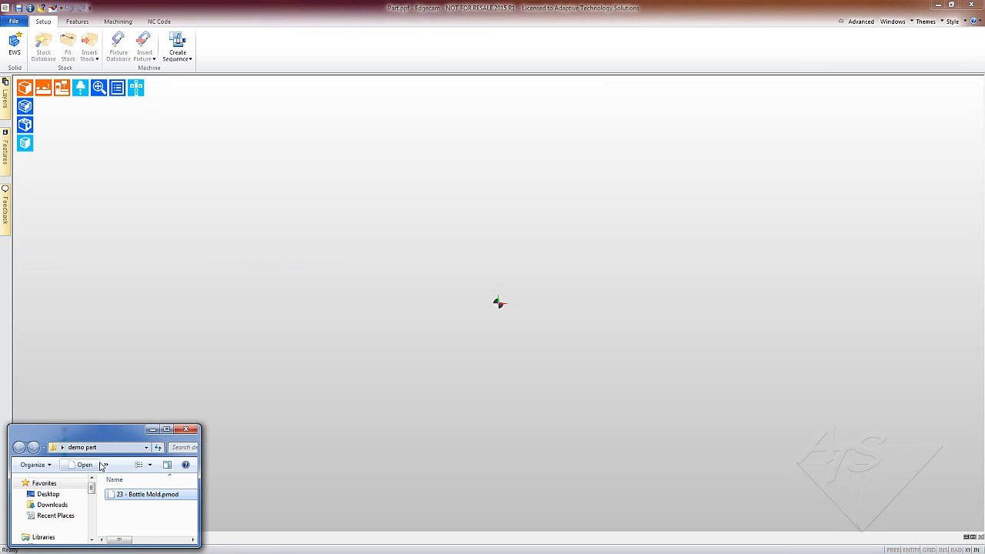
mouse_move(408, 320)
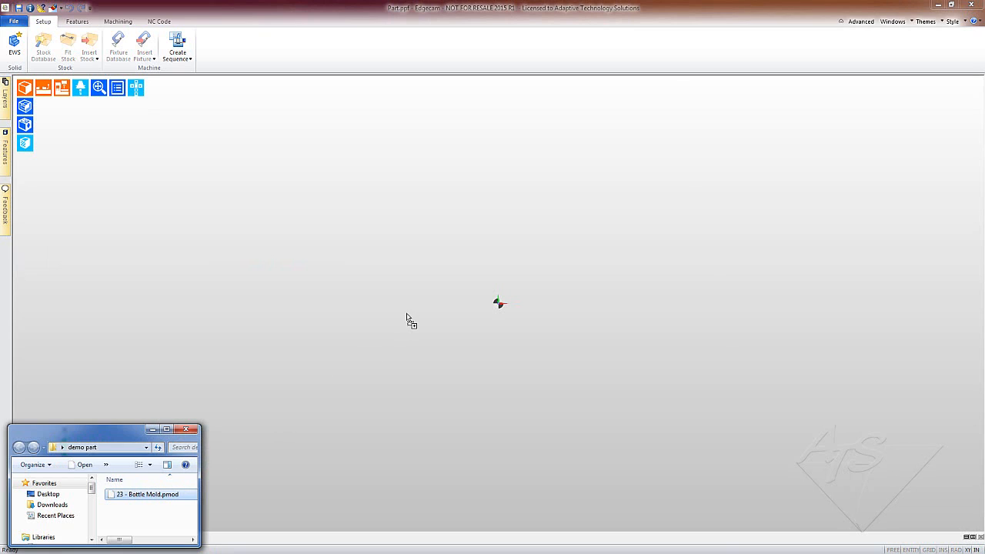
- Load the Bottle Mold part file and review its setup info and datum position
double_click(150, 494)
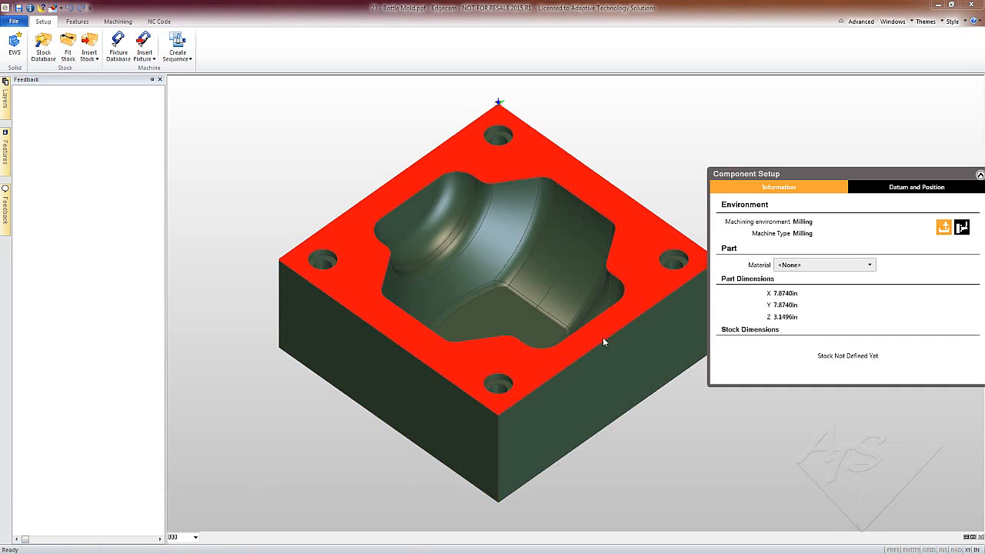
click(914, 188)
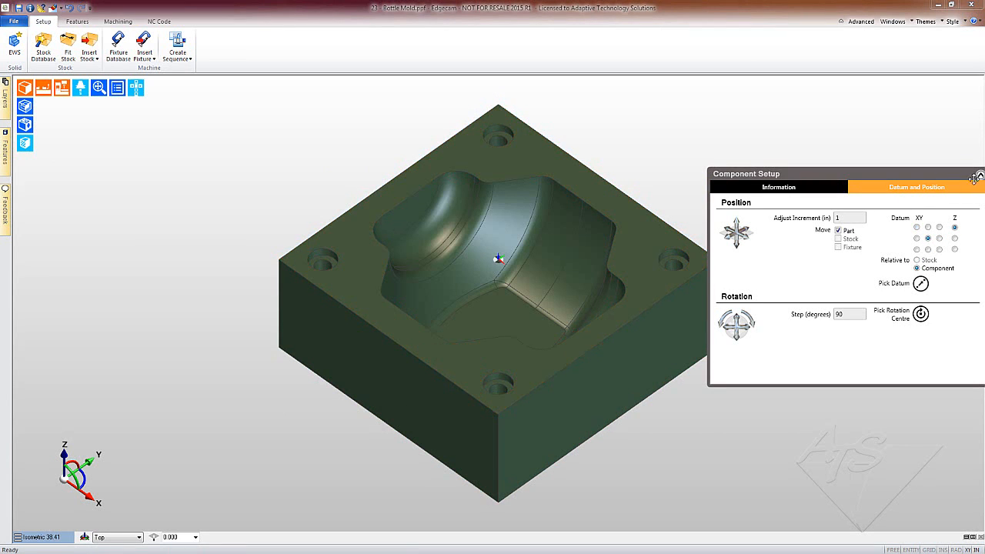
click(979, 174)
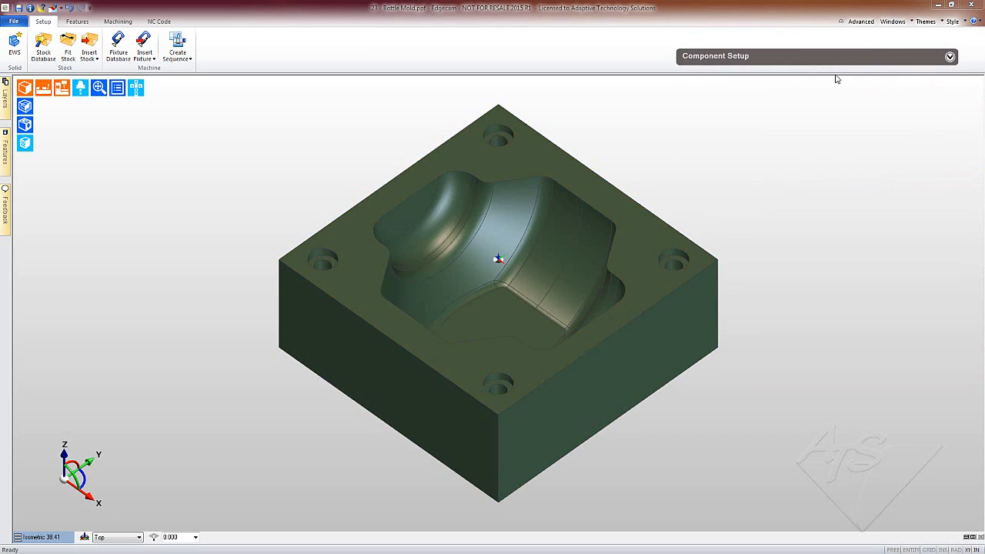
- Fit a box-shaped stock block around the bottle mold at default dimensions
click(67, 46)
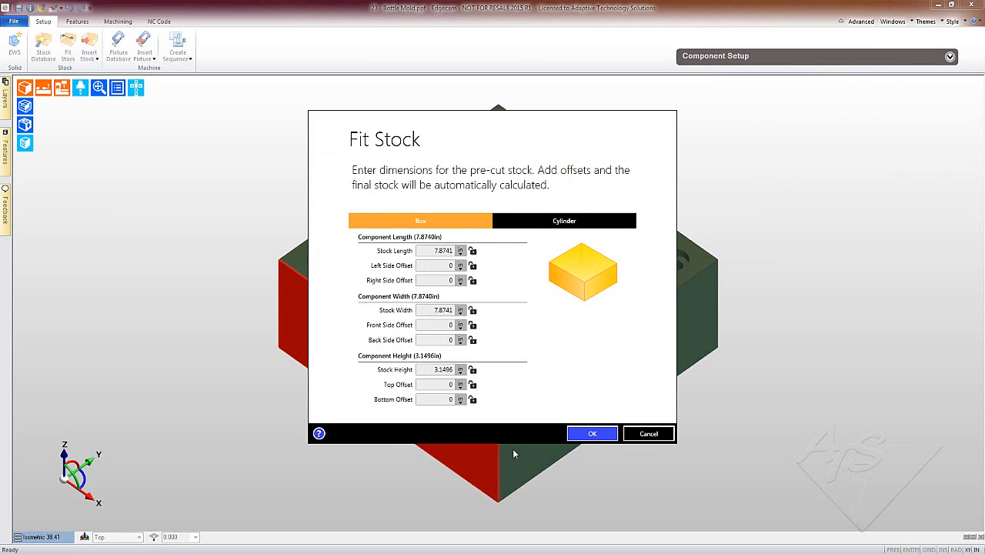
click(591, 434)
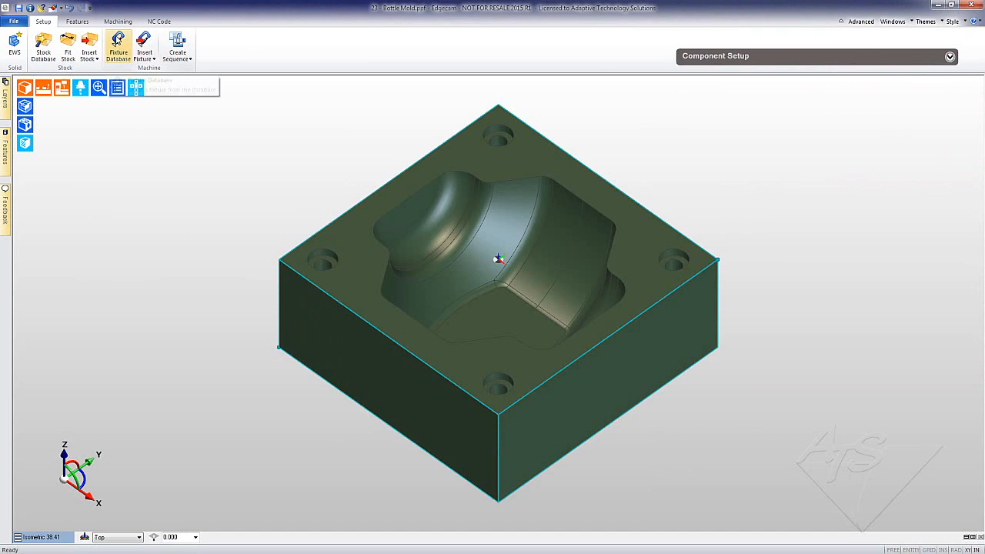
- Clamp the stock in a Kurt D100 Vise chosen from the Fixture Manager library
click(117, 46)
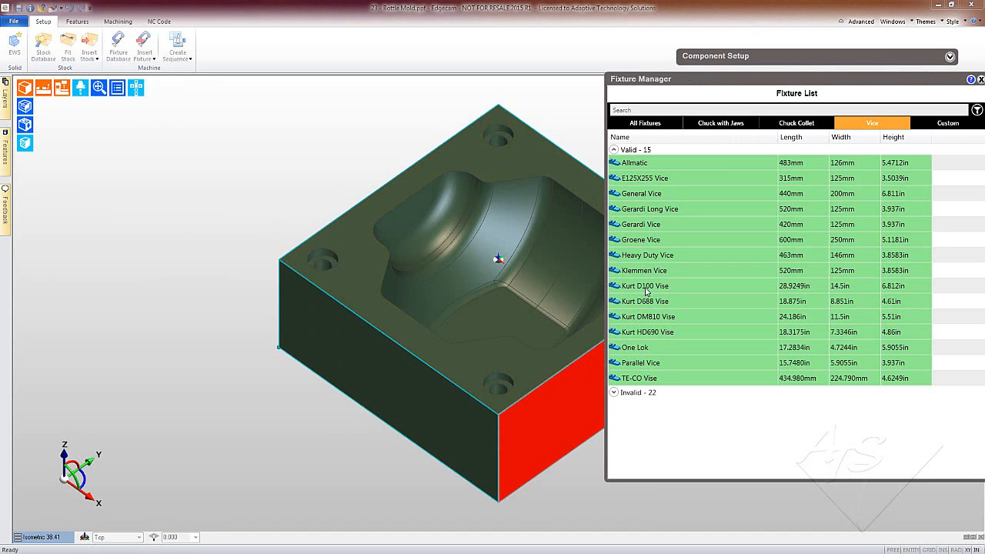
click(646, 285)
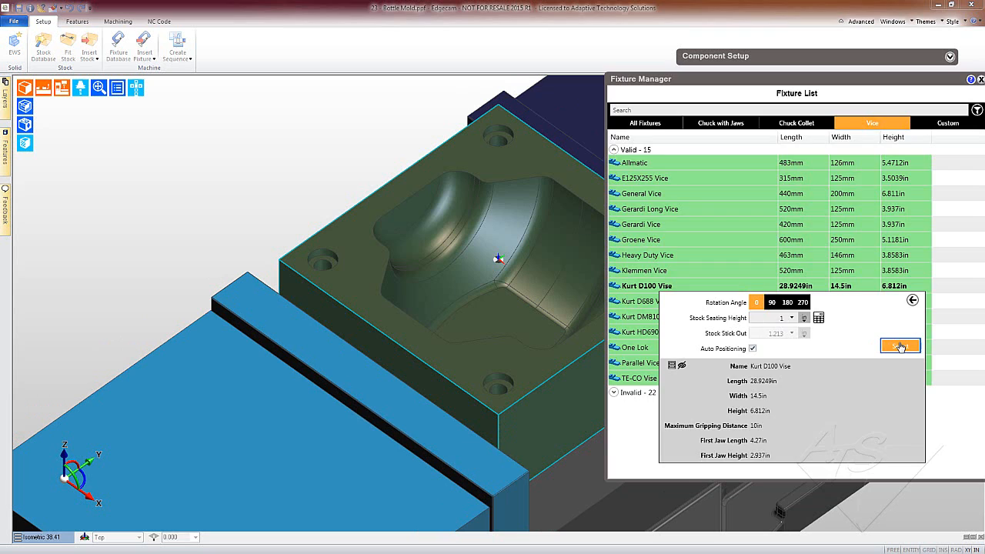
click(901, 345)
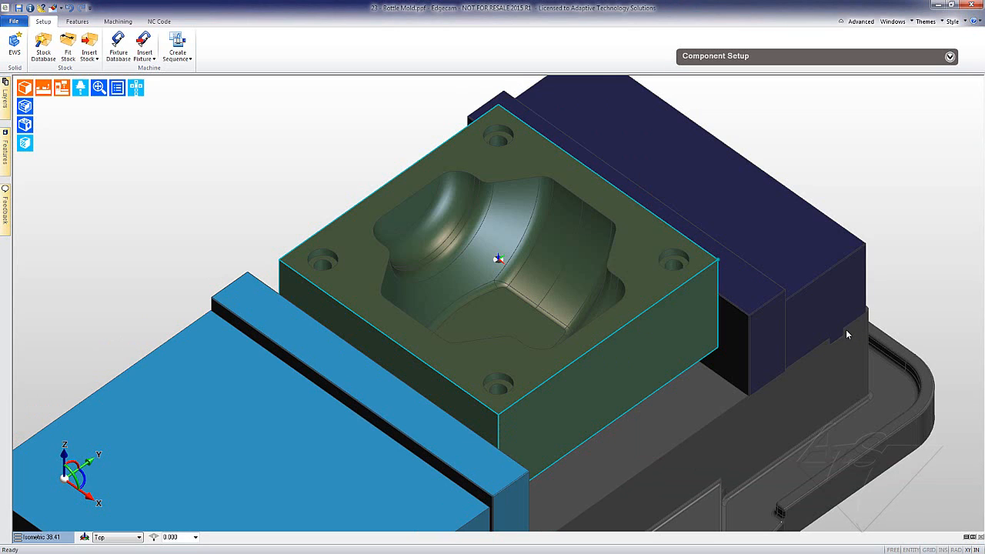
click(496, 385)
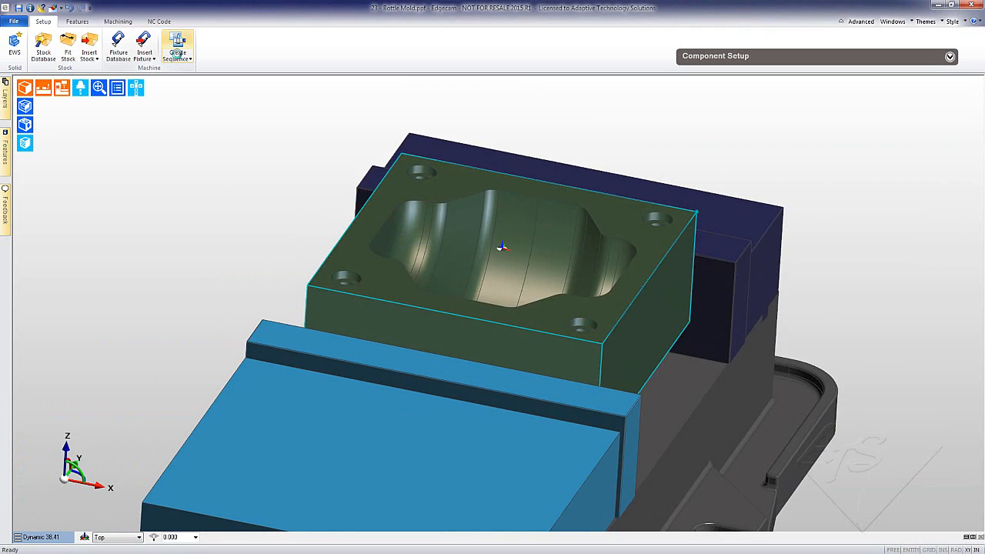
- Create a milling sequence on the Sample Mill Vertical machine with its toolkit
click(177, 47)
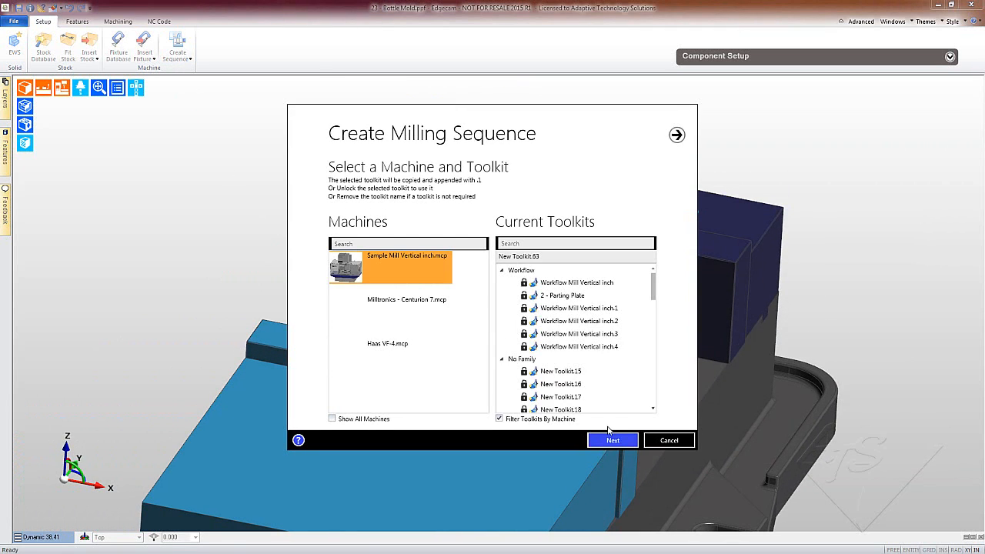
click(613, 440)
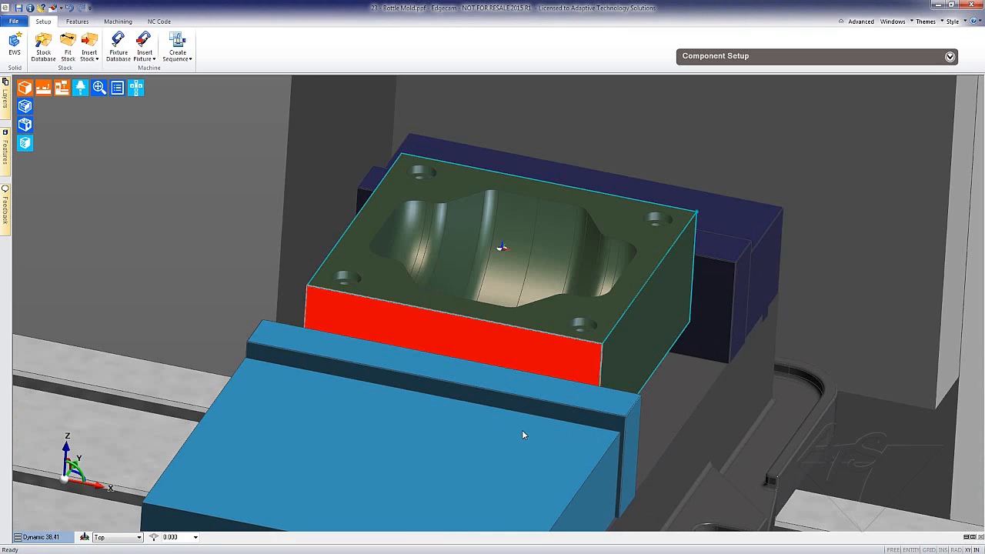
scroll(down, 3)
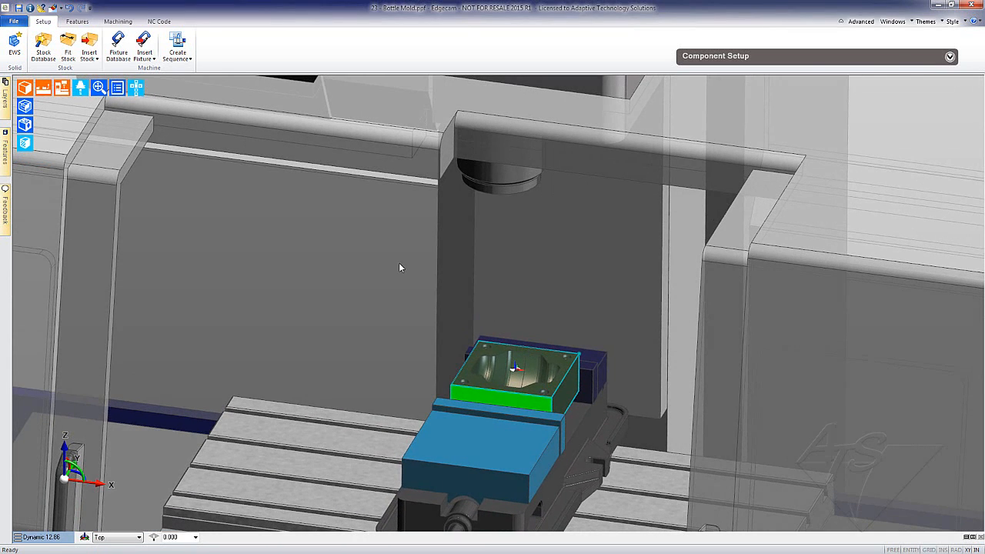
click(77, 21)
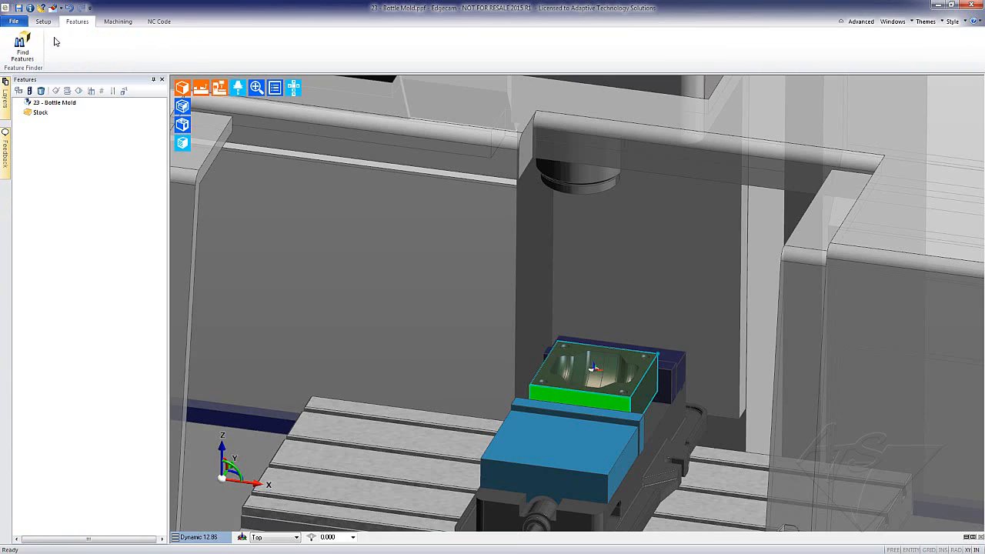
- Run Find Features with default options to detect the mold's 3D pocket
click(21, 48)
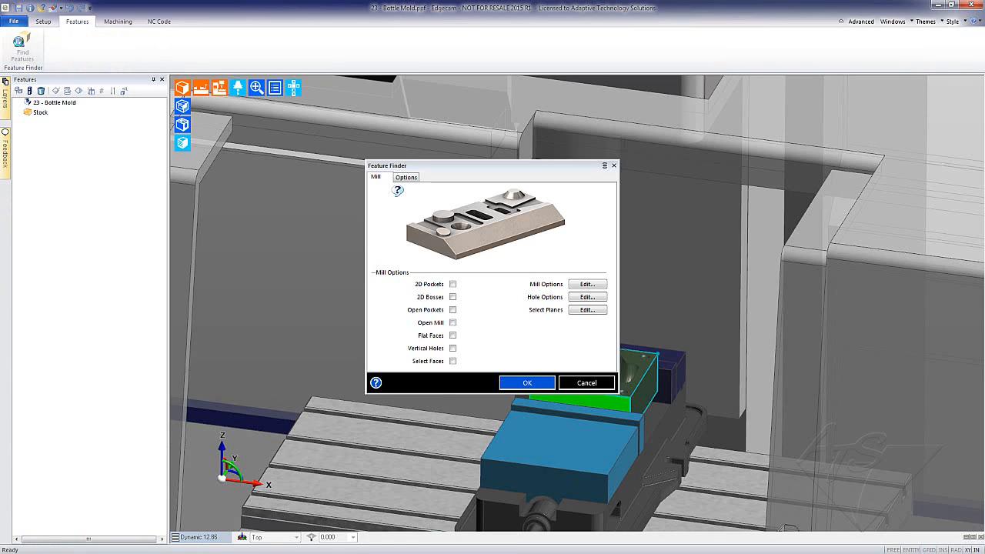
click(526, 381)
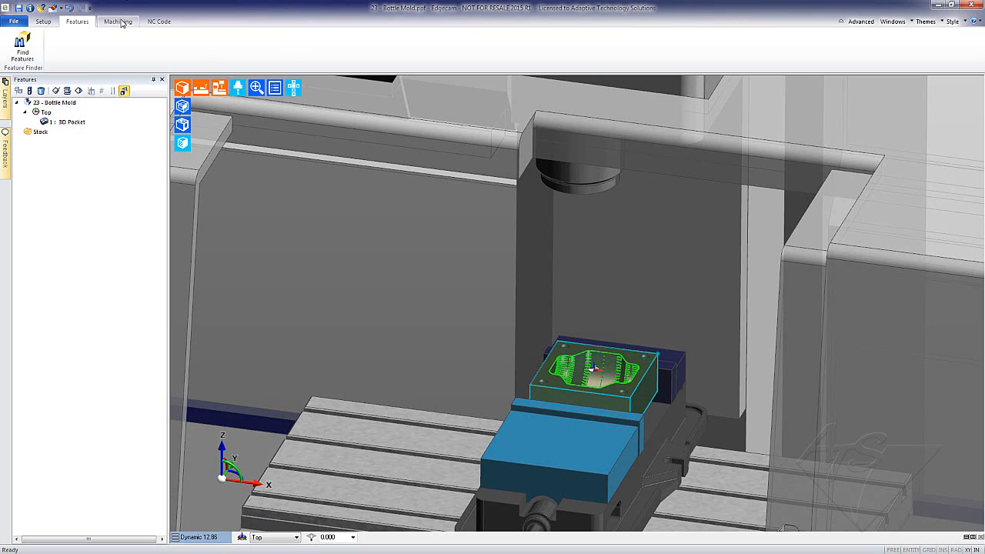
- Auto-generate roughing and profiling operations with milling cutters for the 3D pocket
click(117, 22)
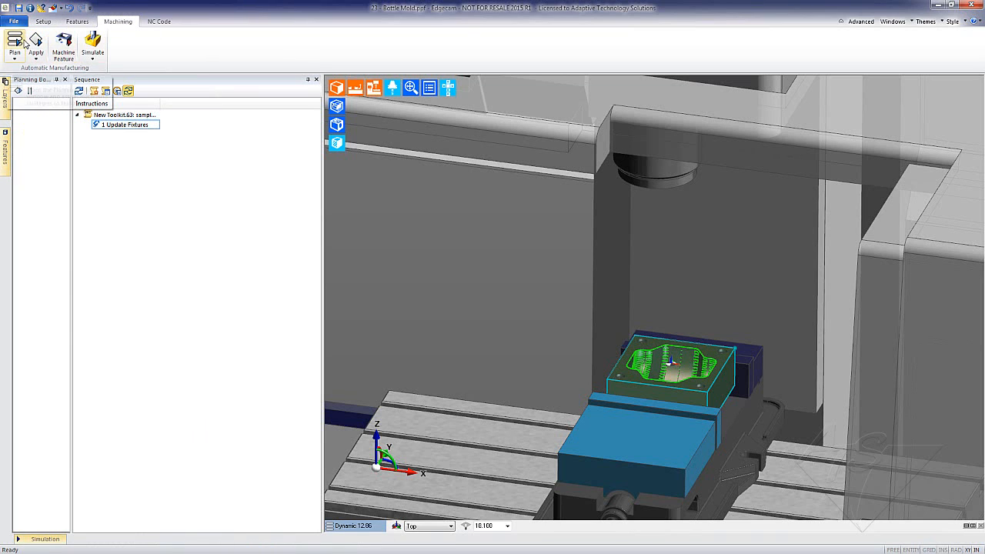
click(15, 44)
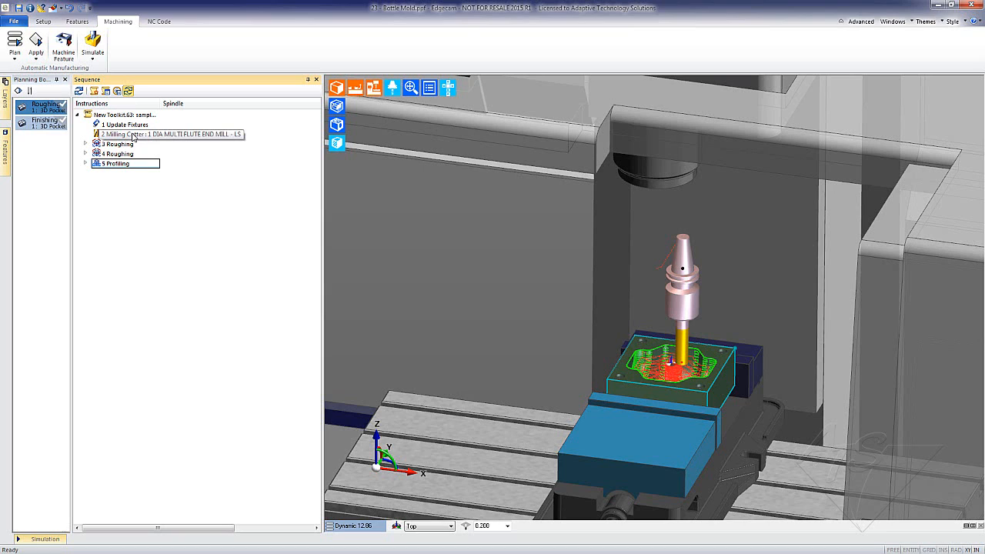
click(138, 134)
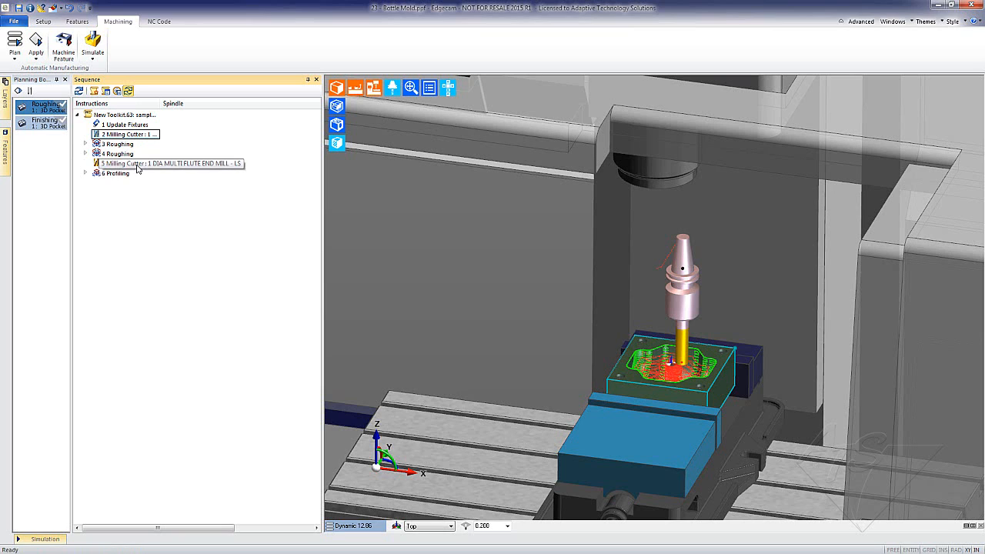
click(125, 163)
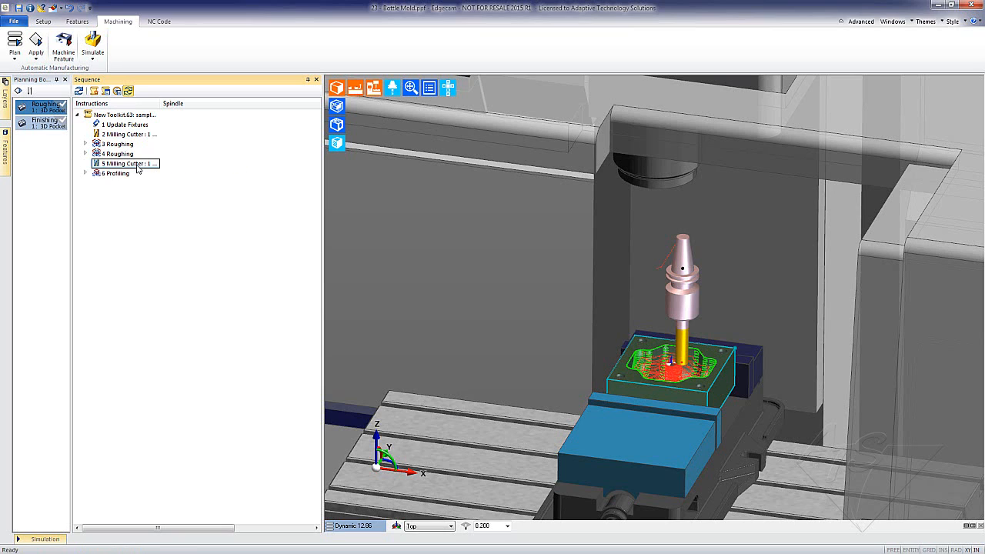
- Swap the second milling cutter's end mill for a smaller ball nose mill from the ToolStore
double_click(127, 163)
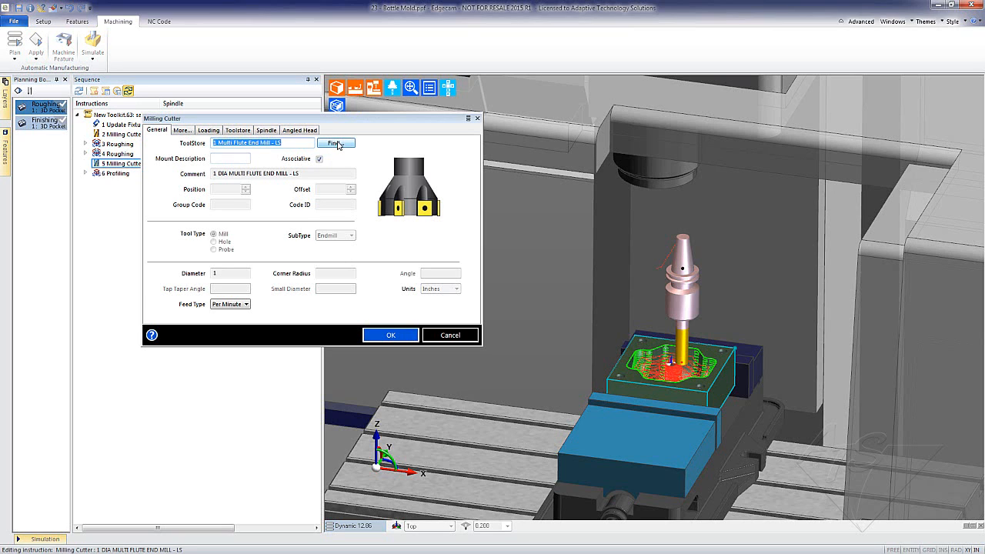
click(336, 144)
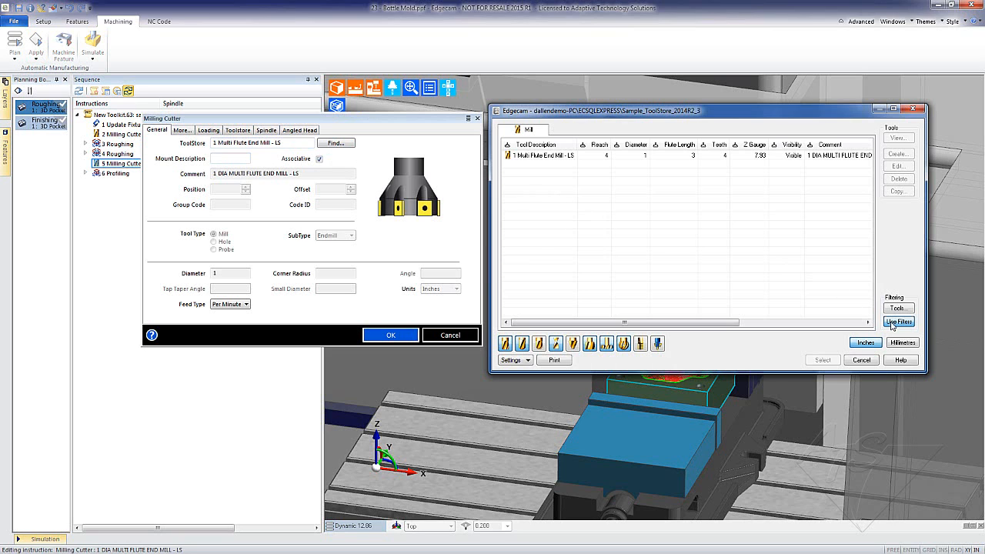
click(899, 322)
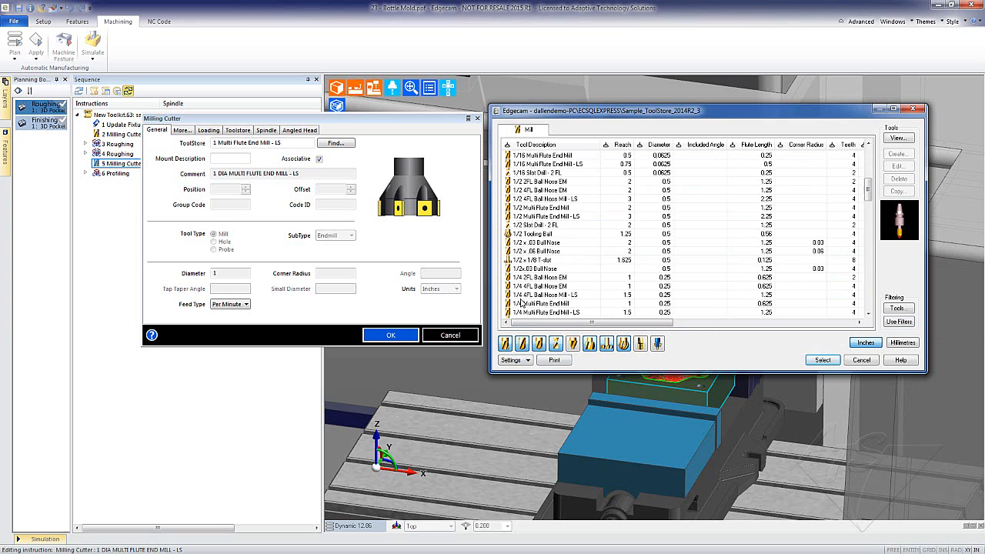
scroll(down, 3)
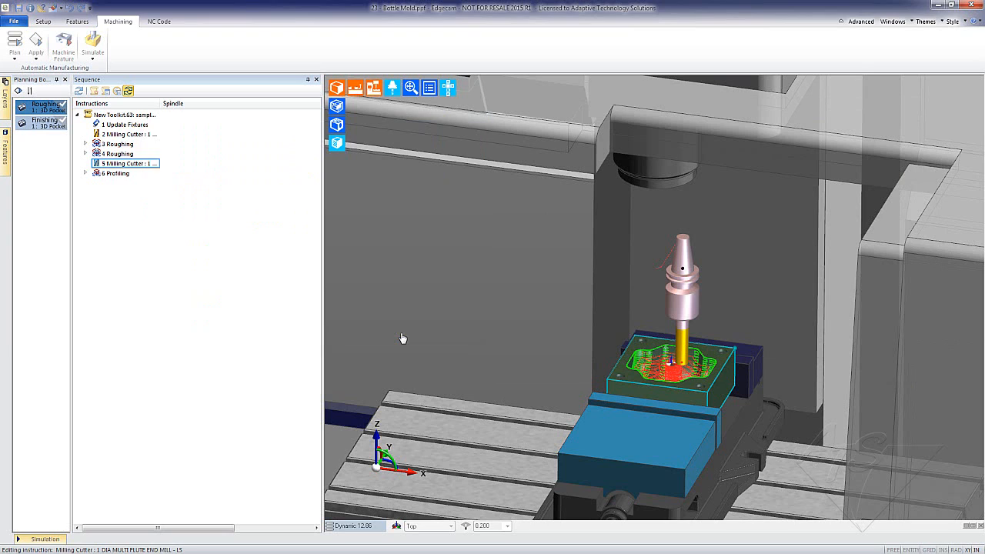
click(117, 172)
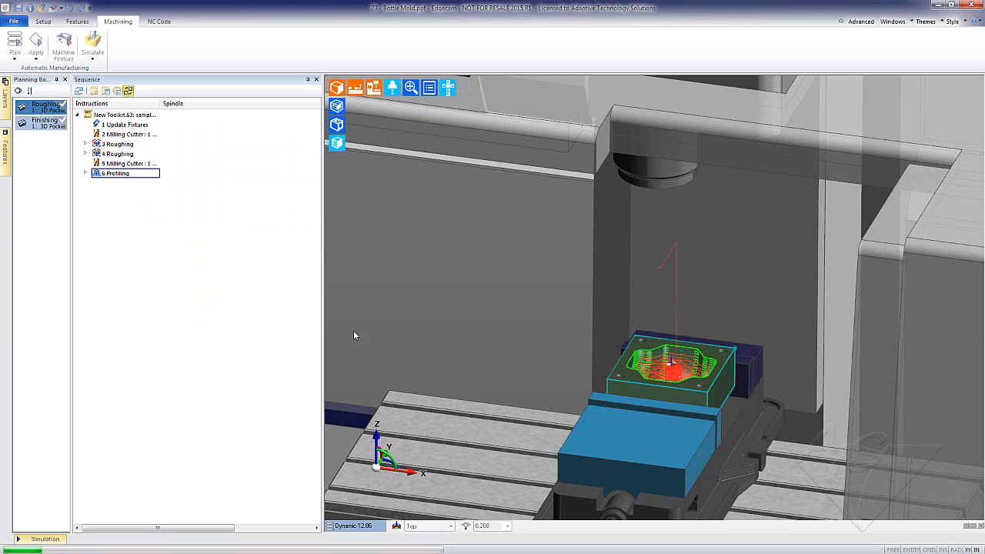
click(127, 163)
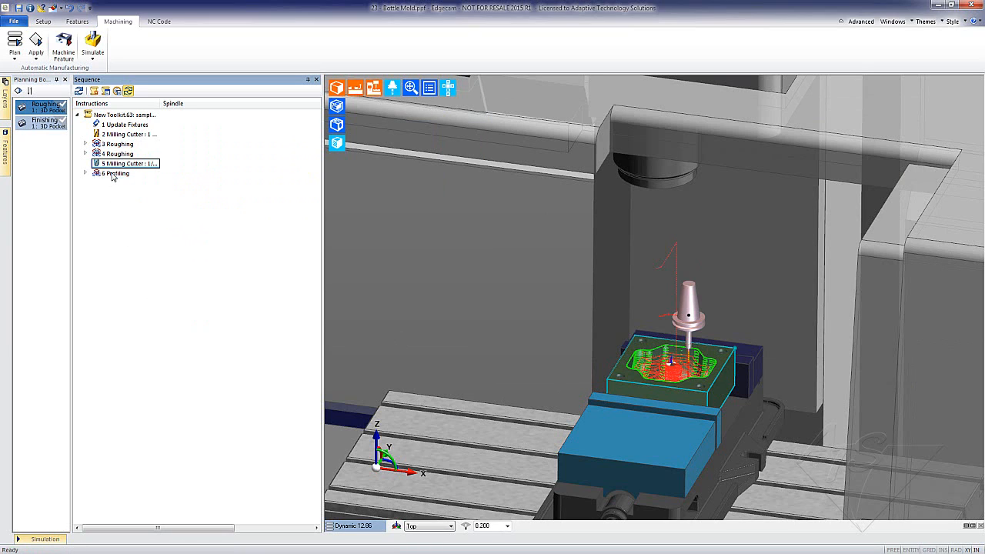
- Set the profiling cycle's cut increment to .005 so its toolpath regenerates densely
double_click(116, 173)
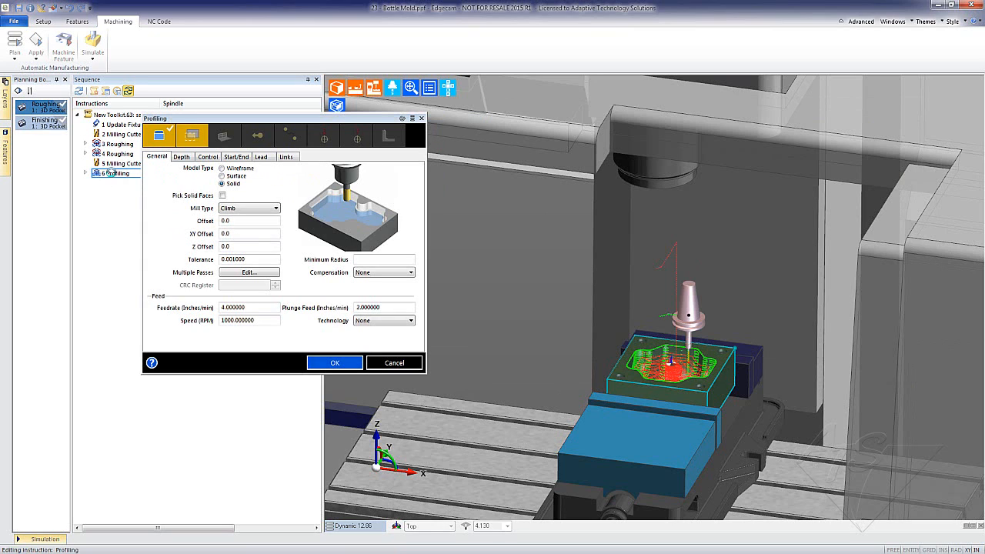
click(181, 157)
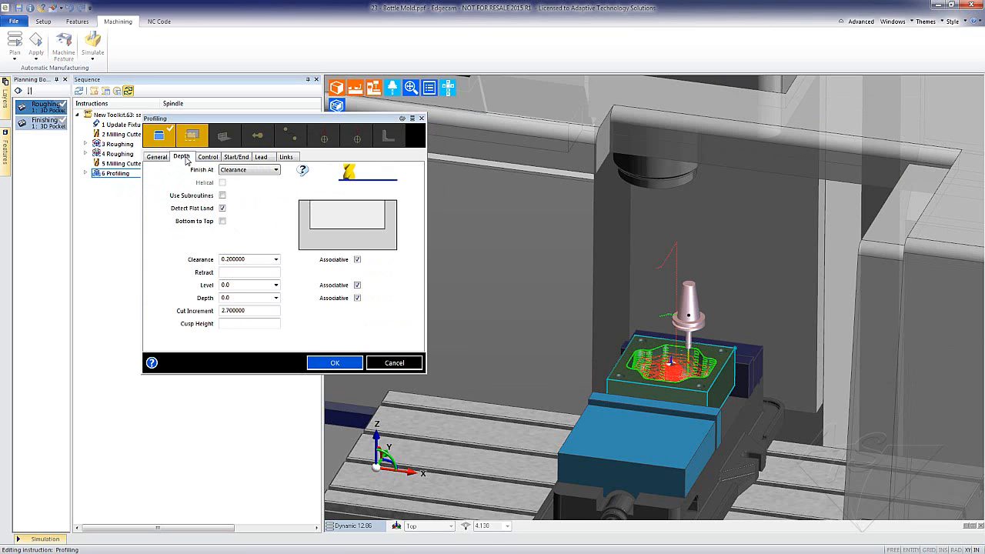
click(250, 311)
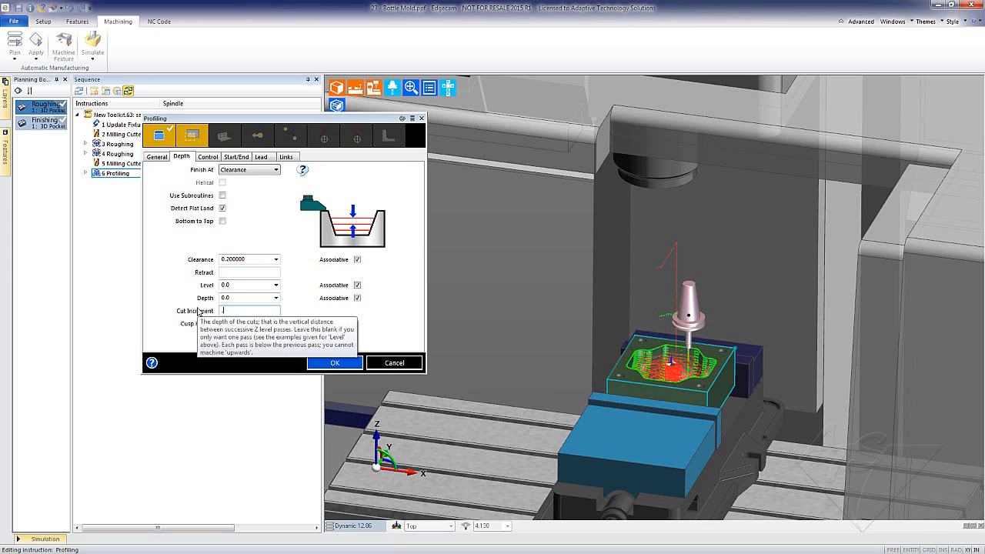
text(.005)
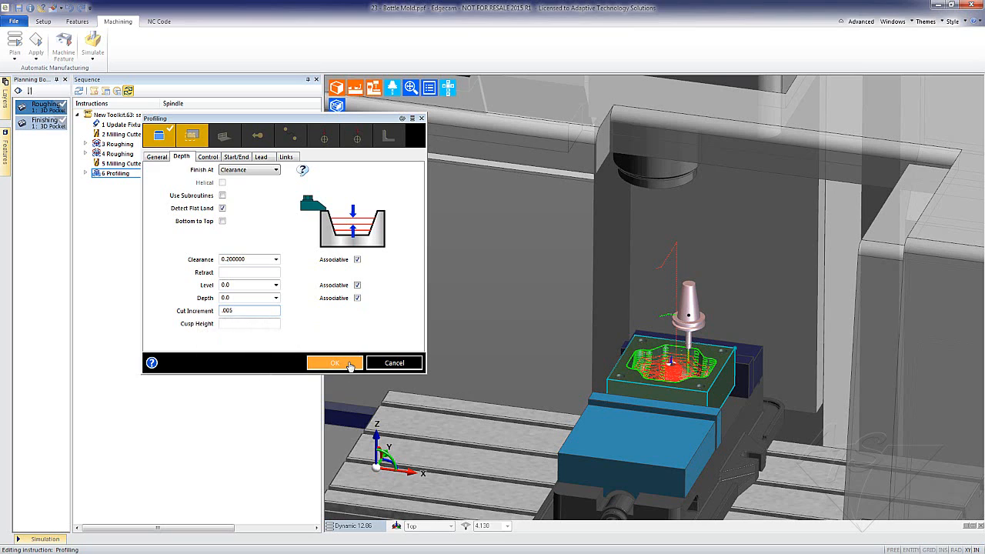
click(334, 363)
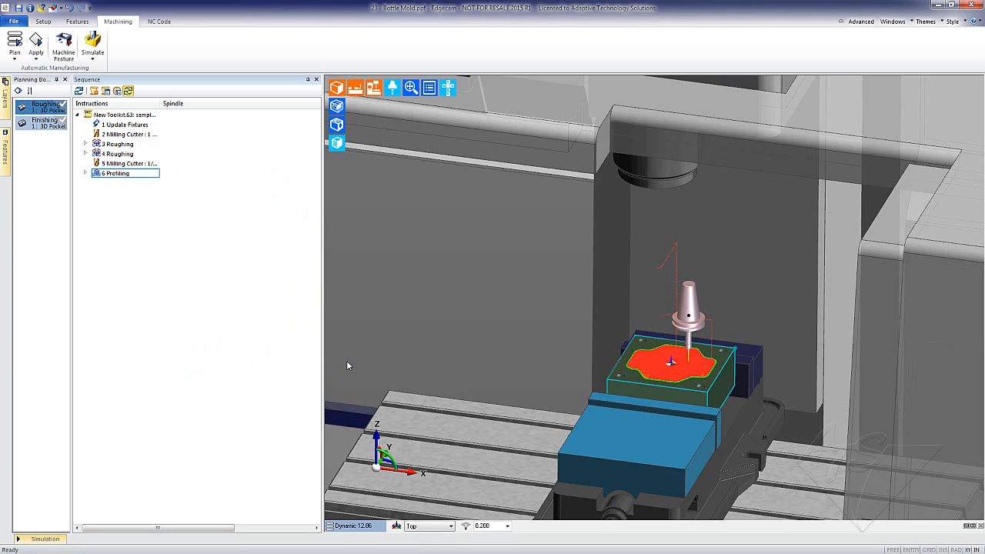
mouse_move(92, 45)
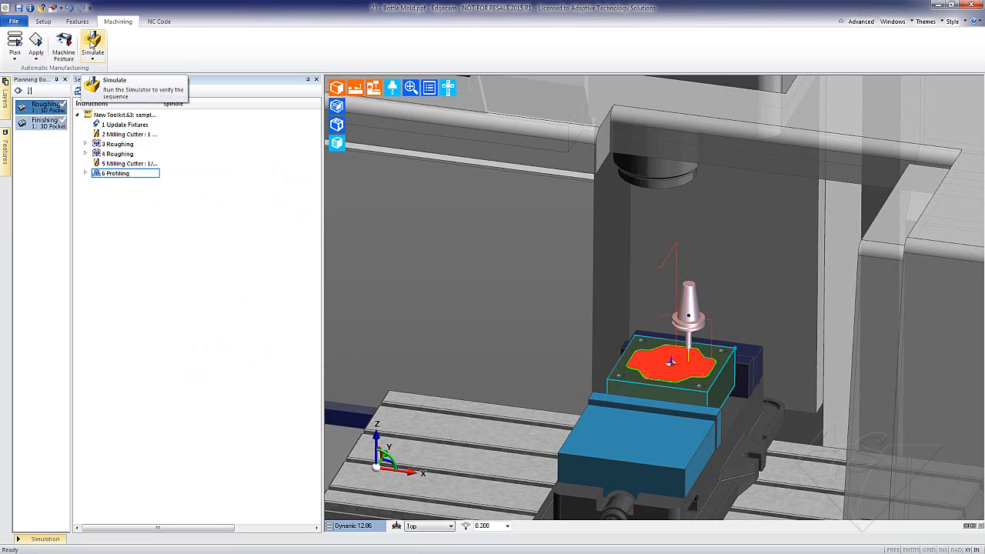
- Simulate the sequence, cutting the mold cavity into the vised block
click(92, 43)
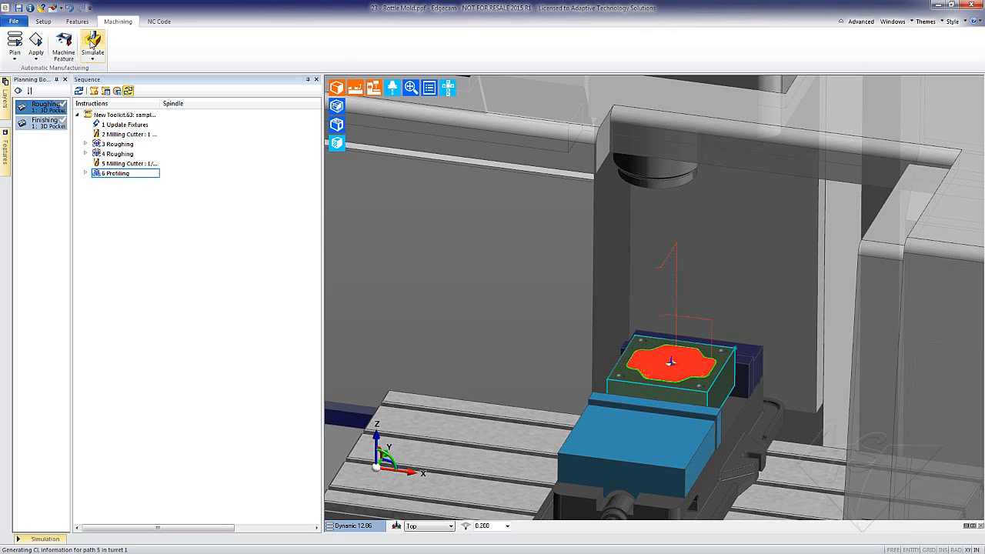
click(92, 43)
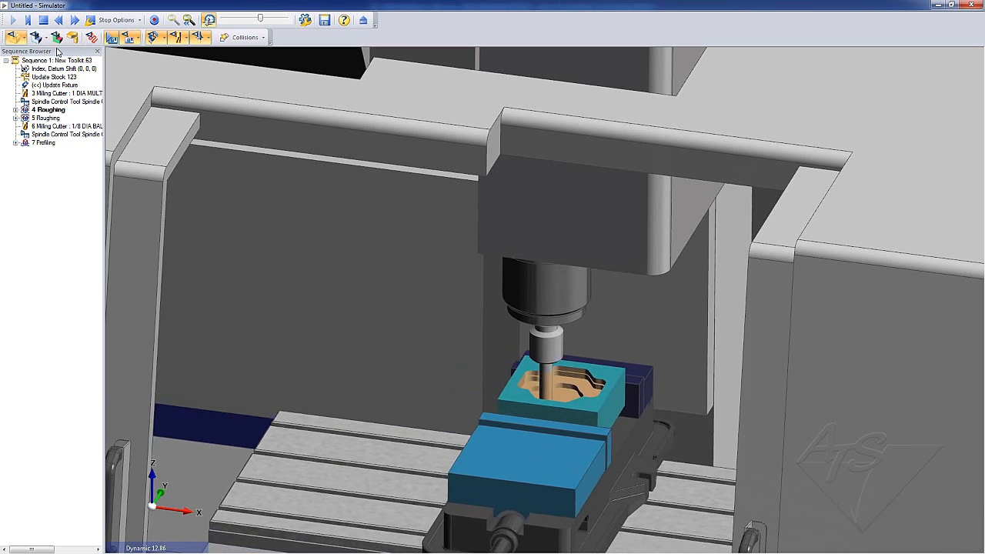
click(58, 127)
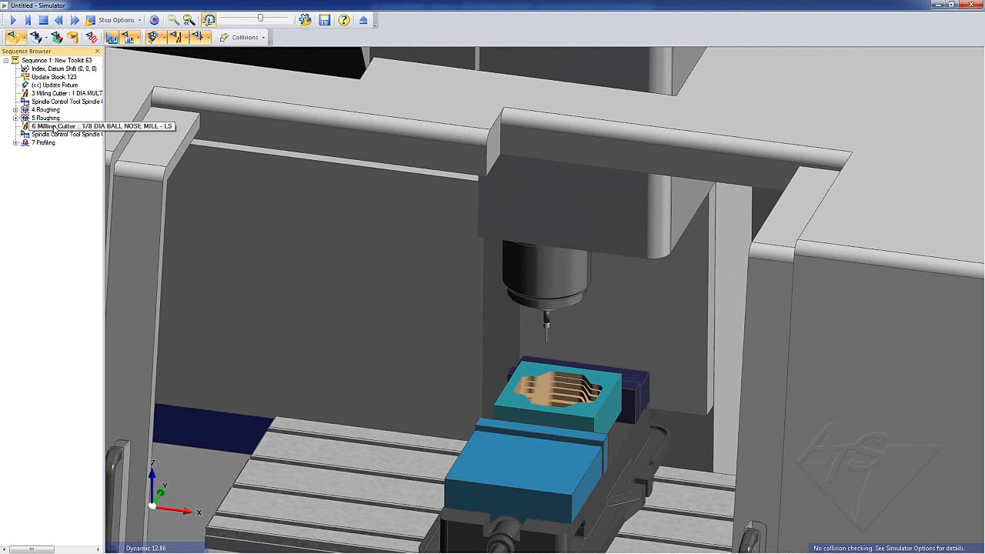
click(69, 126)
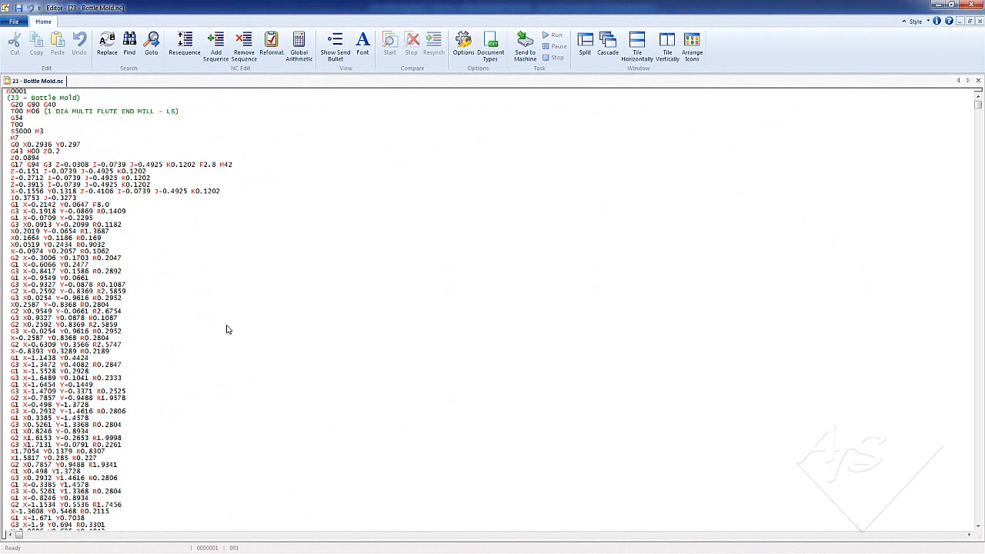
- Scroll down through the bottle mold NC program to read further G-code lines
scroll(down, 3)
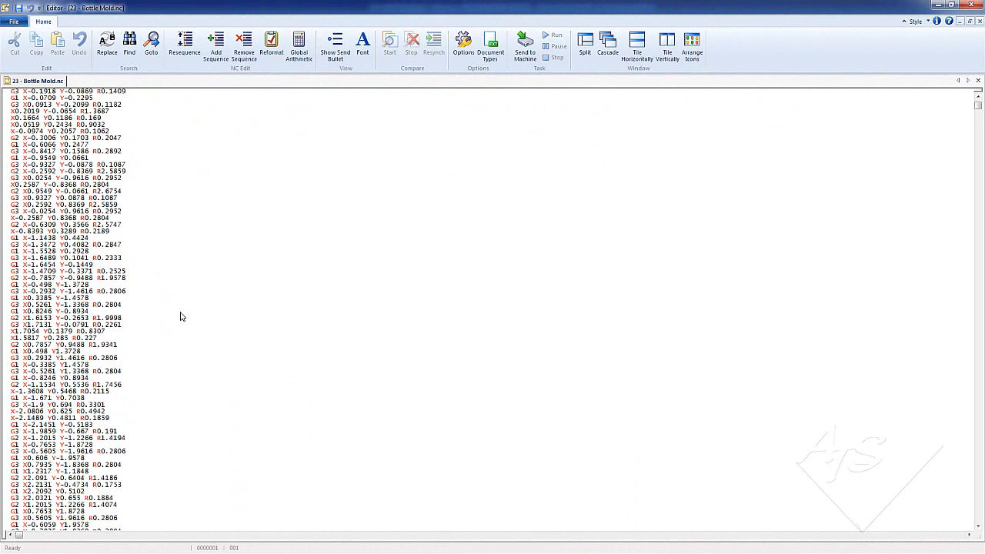
scroll(down, 3)
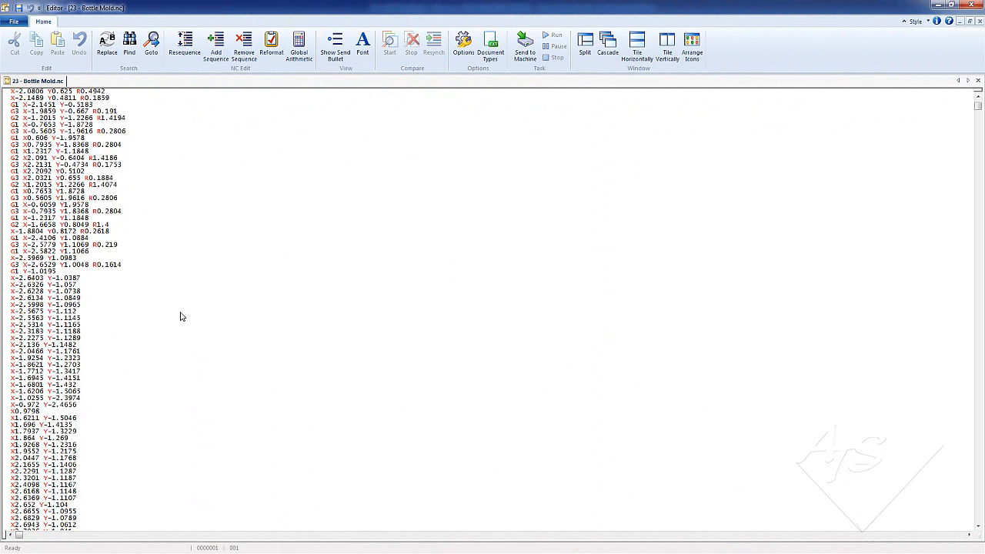